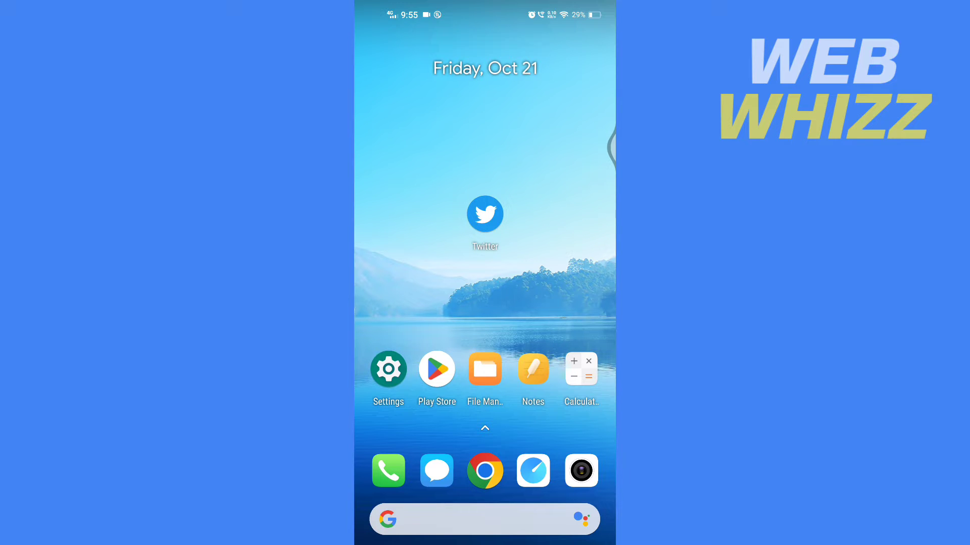
Launch the Twitter app from the Android home screen
left_click(484, 214)
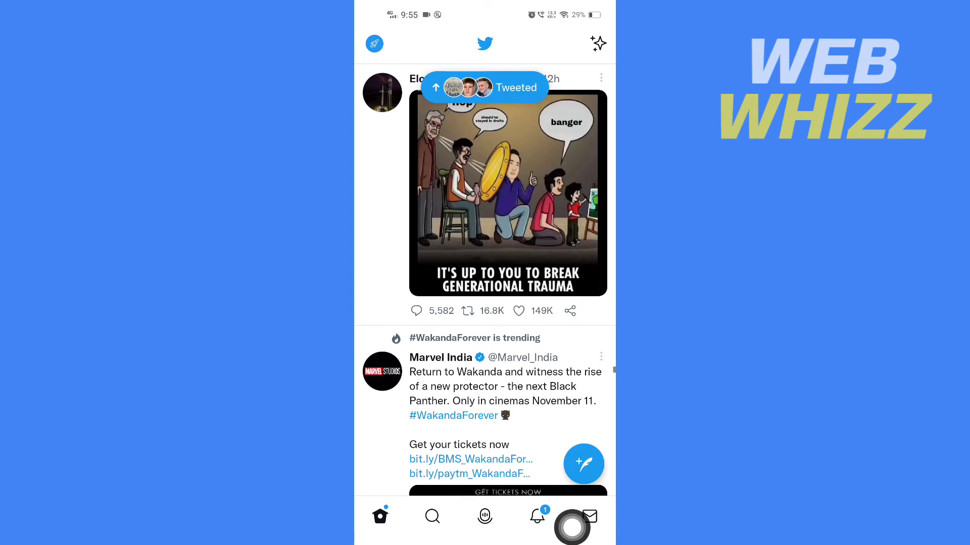
Start a new direct message from the Messages inbox
left_click(589, 515)
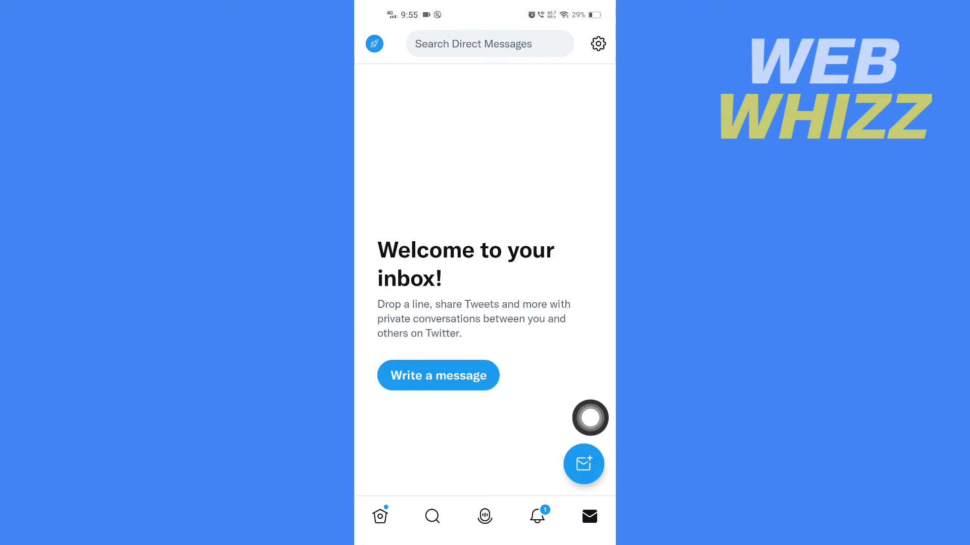
left_click(583, 463)
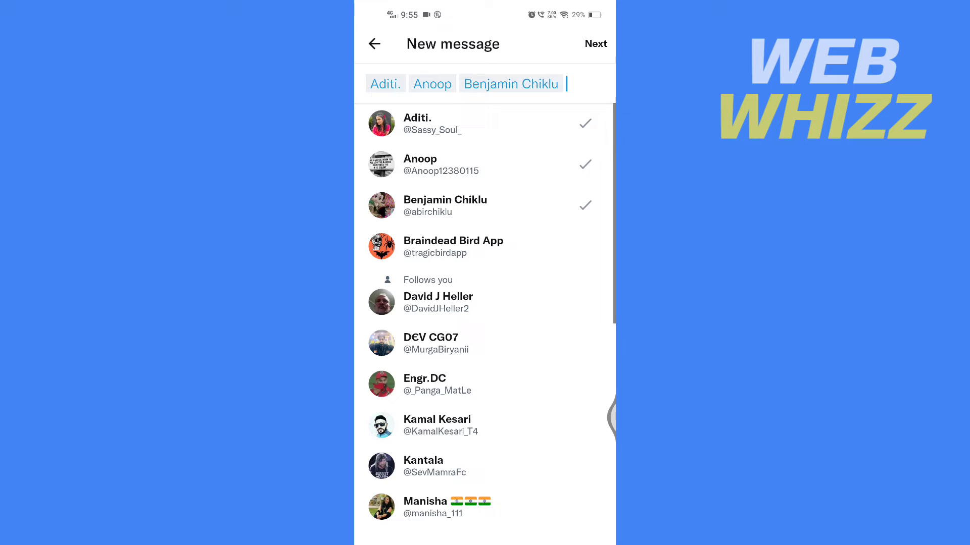
Add one more recipient, remove the mistaken one, and create the six-person group DM
left_click(438, 302)
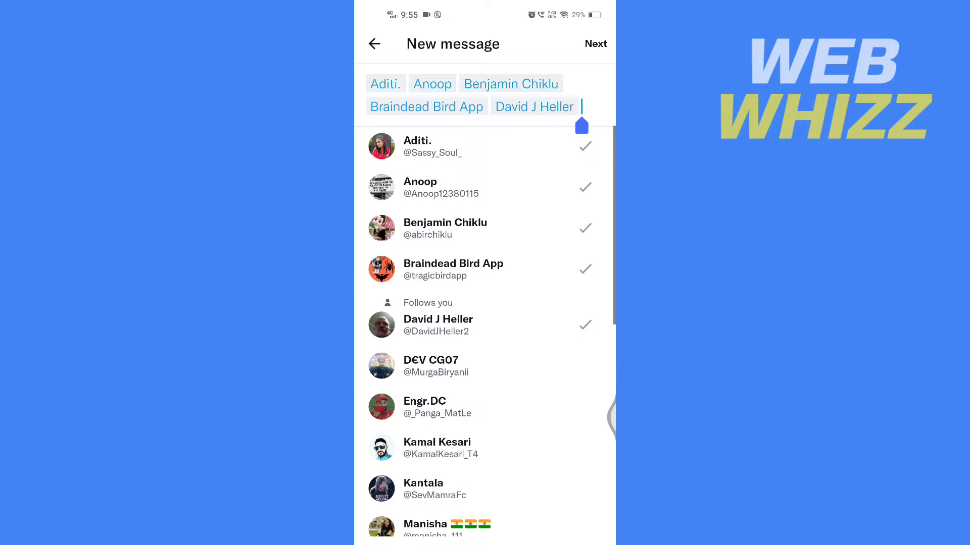
left_click(581, 106)
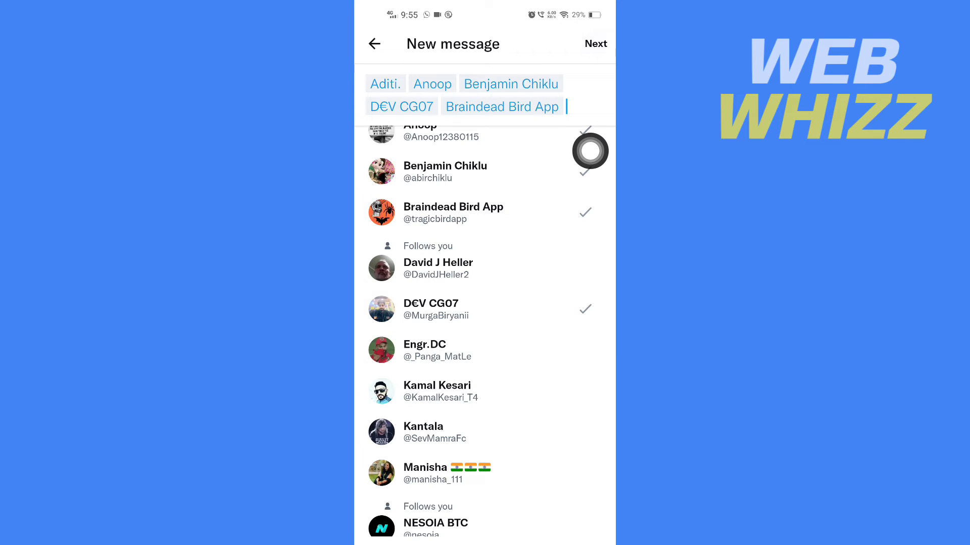
left_click(595, 43)
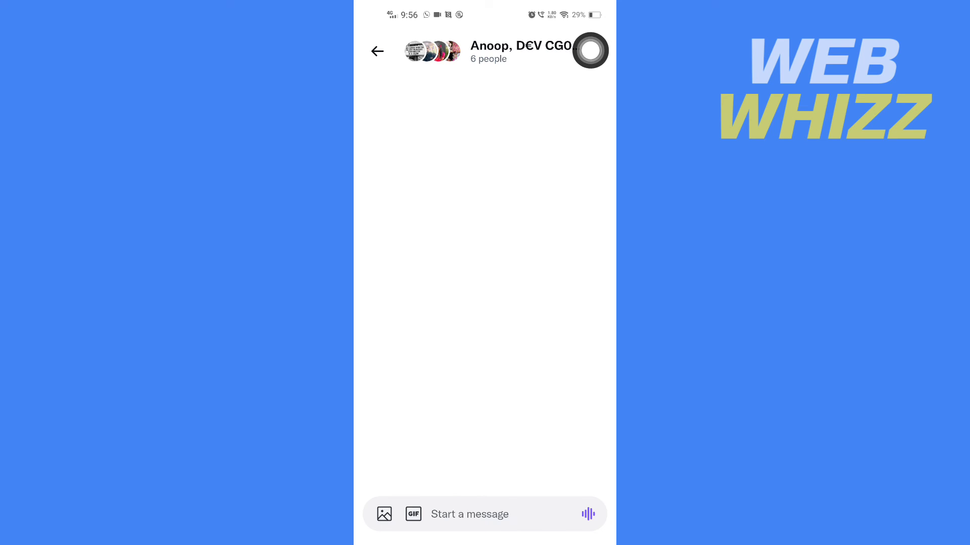
left_click(521, 51)
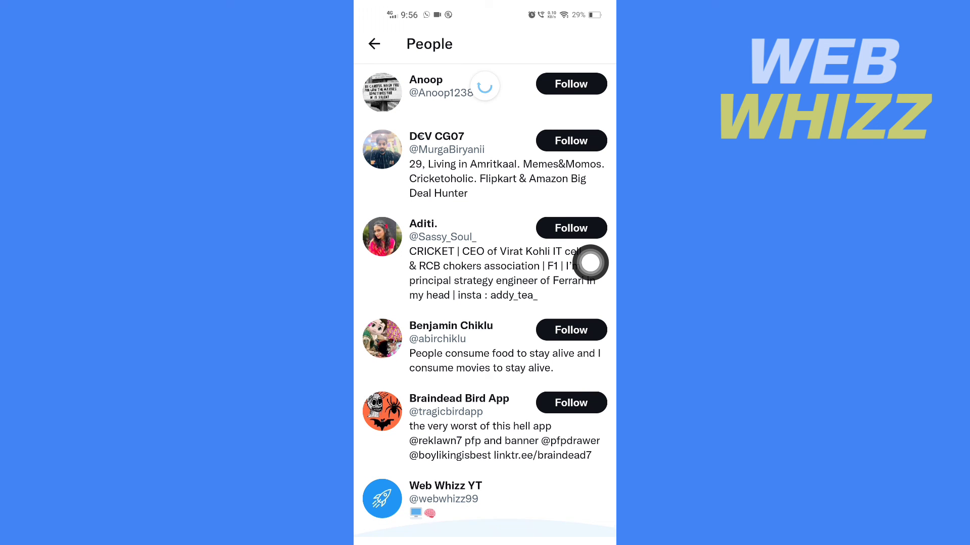
left_click(374, 44)
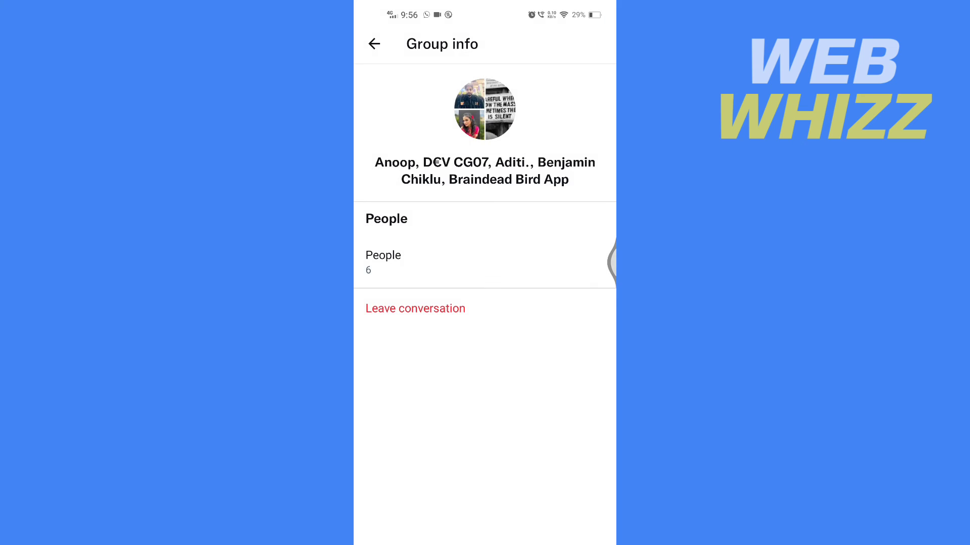
left_click(373, 44)
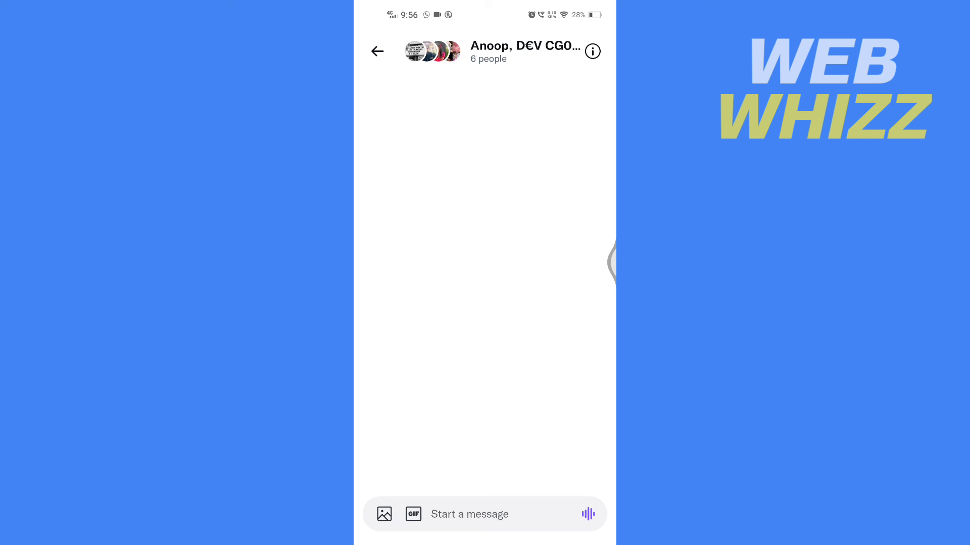